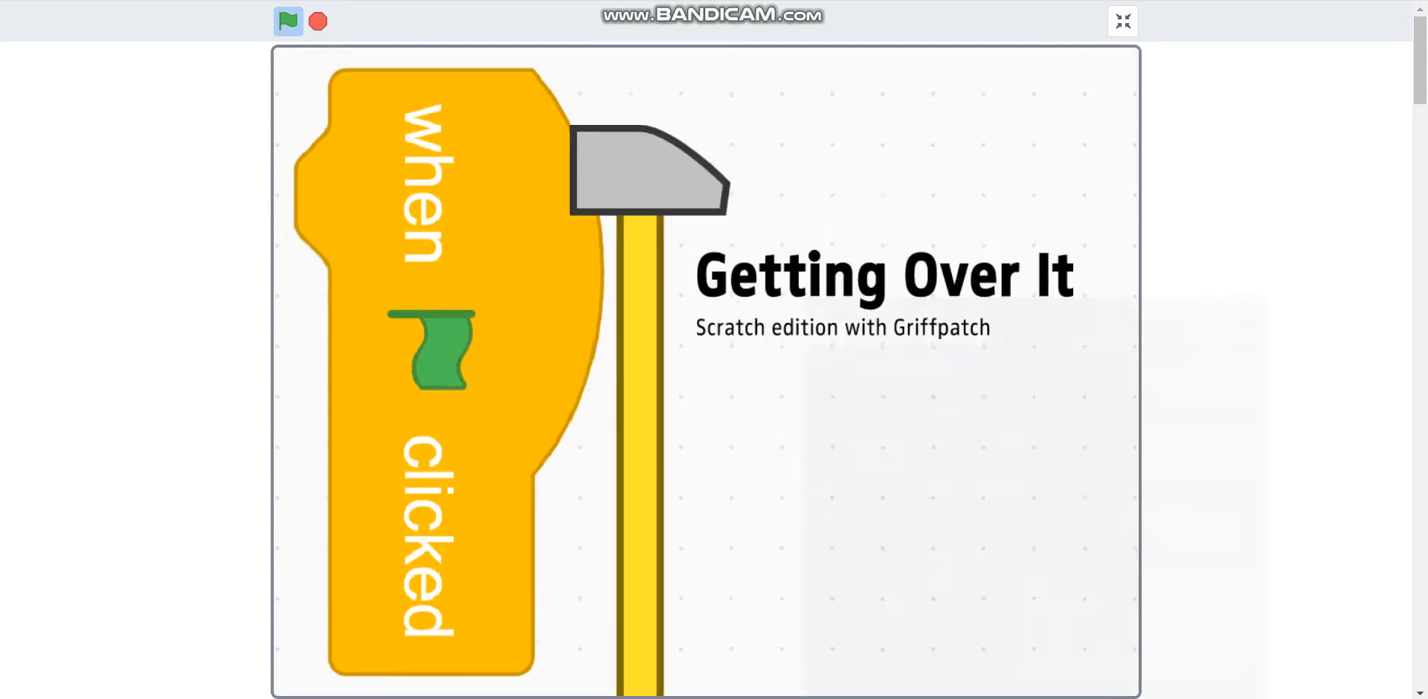
- Start a New Game of Getting Over It from the title menu, spawning the cat in its pot
left_click(288, 20)
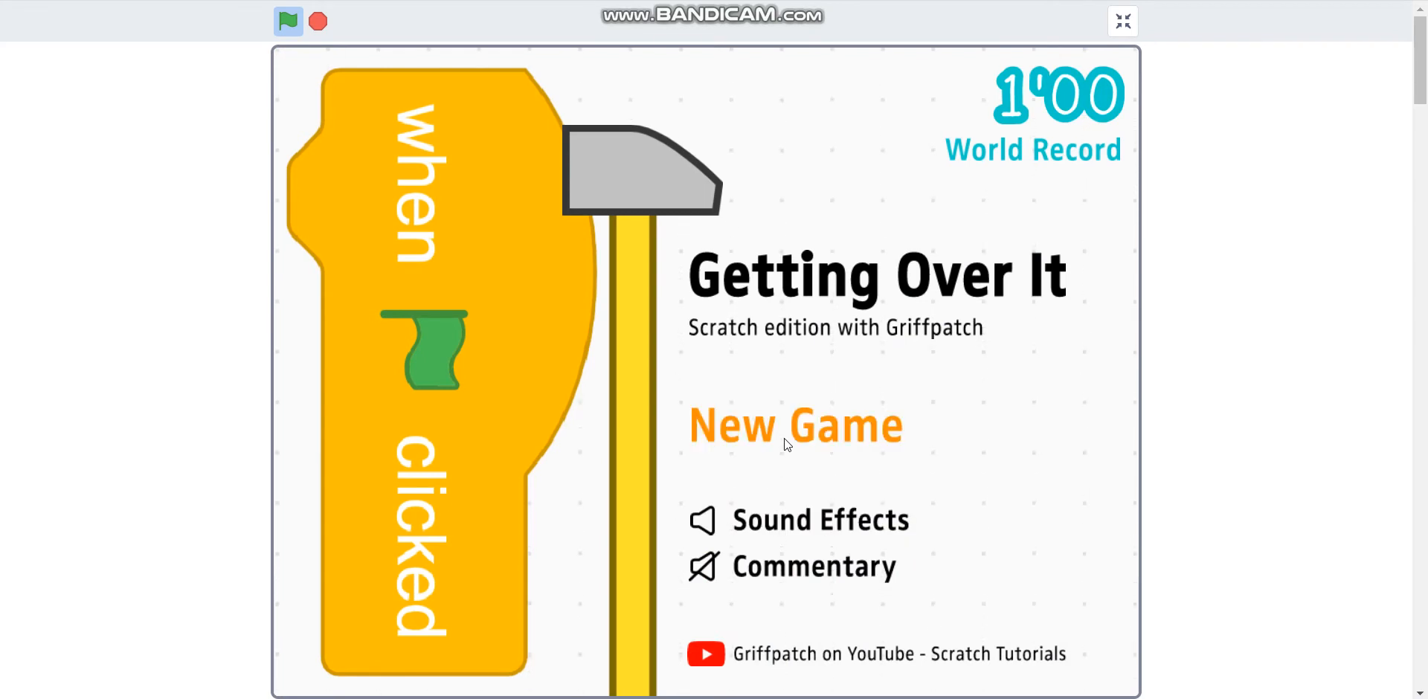
left_click(794, 425)
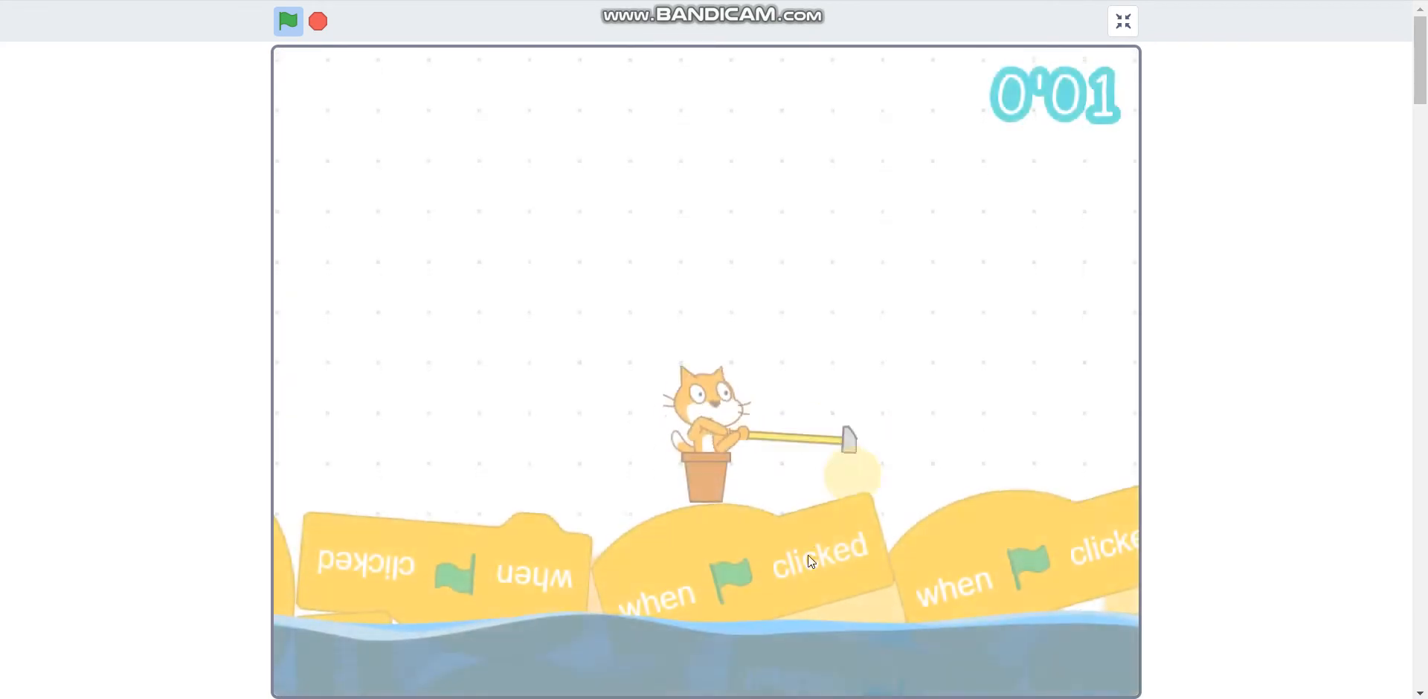